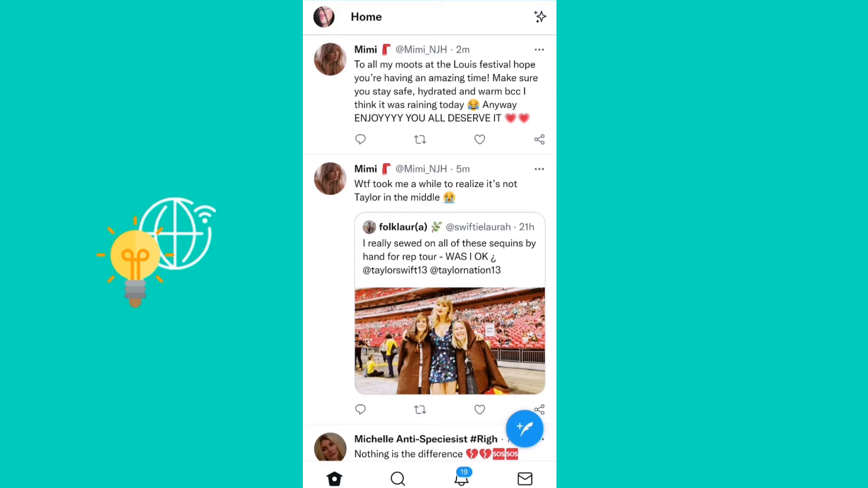
Step: Navigate through Settings and privacy and Privacy and safety to the Audience and tagging page
{"action": "left_click", "coordinate": [325, 17]}
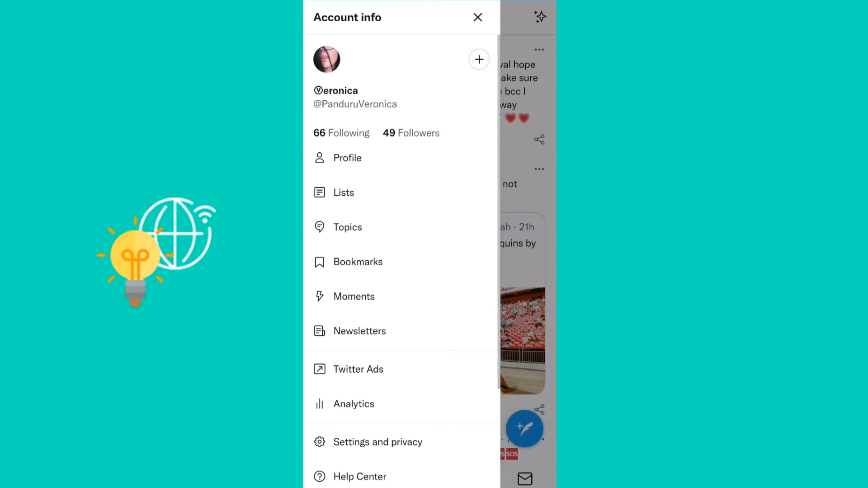
{"action": "left_click", "coordinate": [378, 442]}
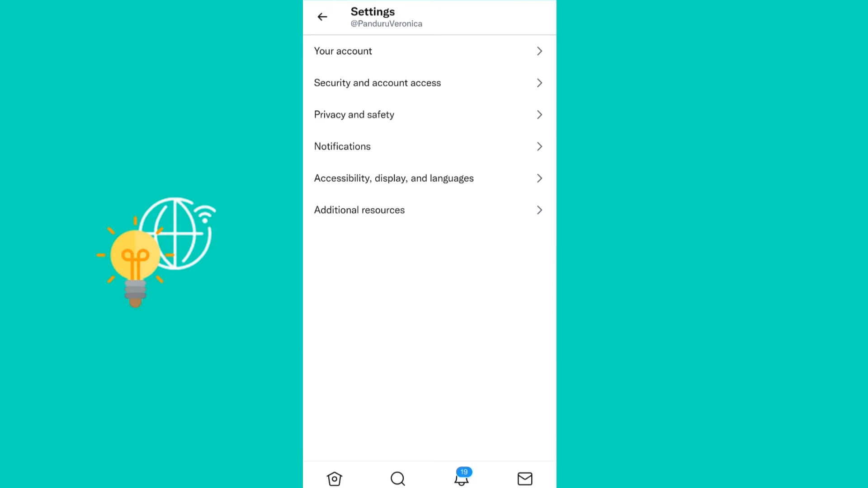
{"action": "left_click", "coordinate": [353, 115]}
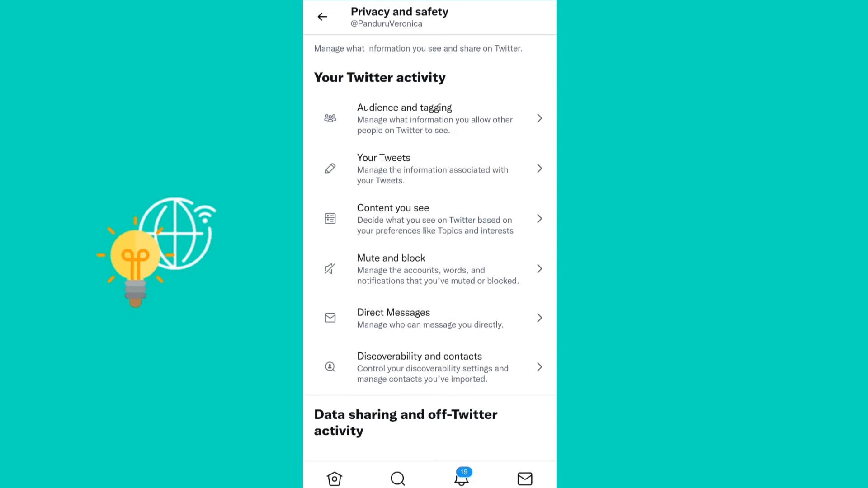
{"action": "left_click", "coordinate": [405, 119]}
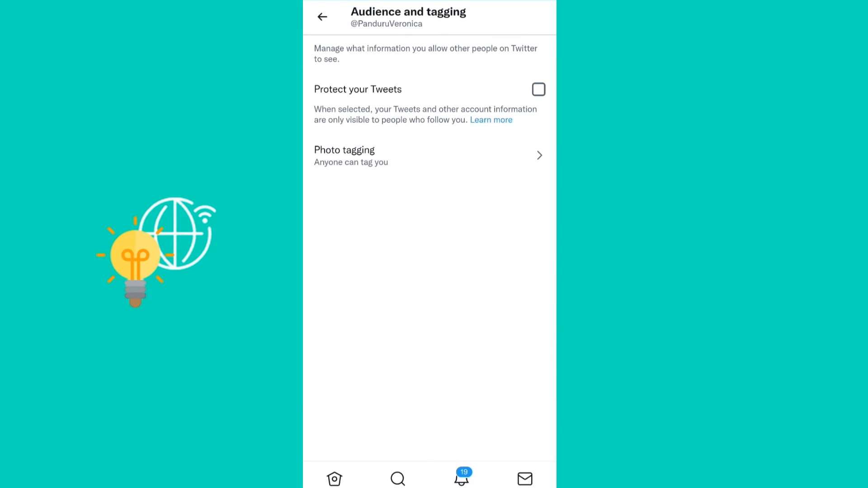